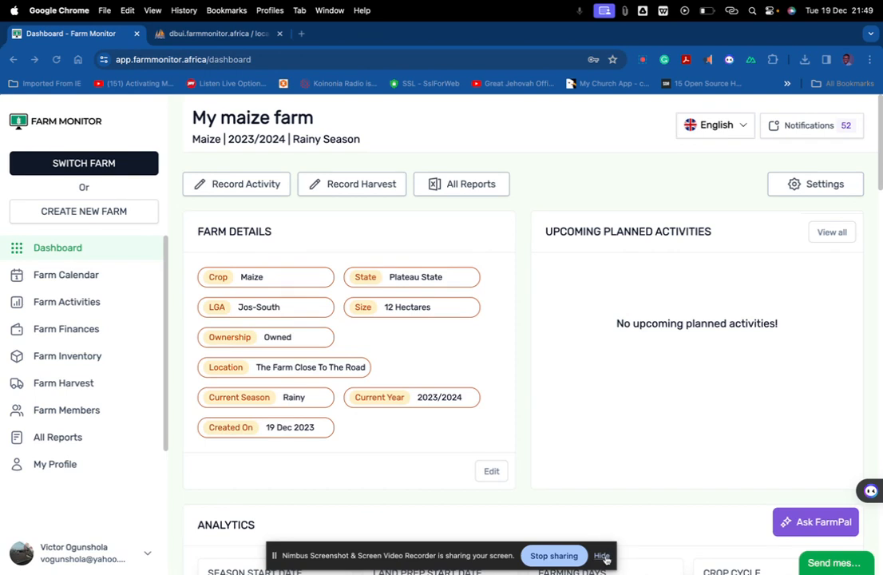
Check the farm list from the My maize farm dashboard without switching farms.
click(601, 556)
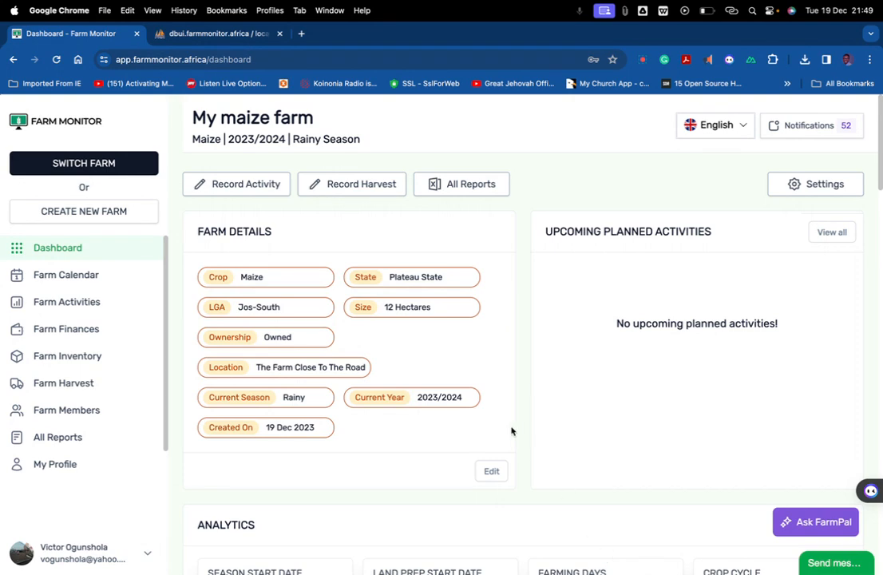
click(83, 163)
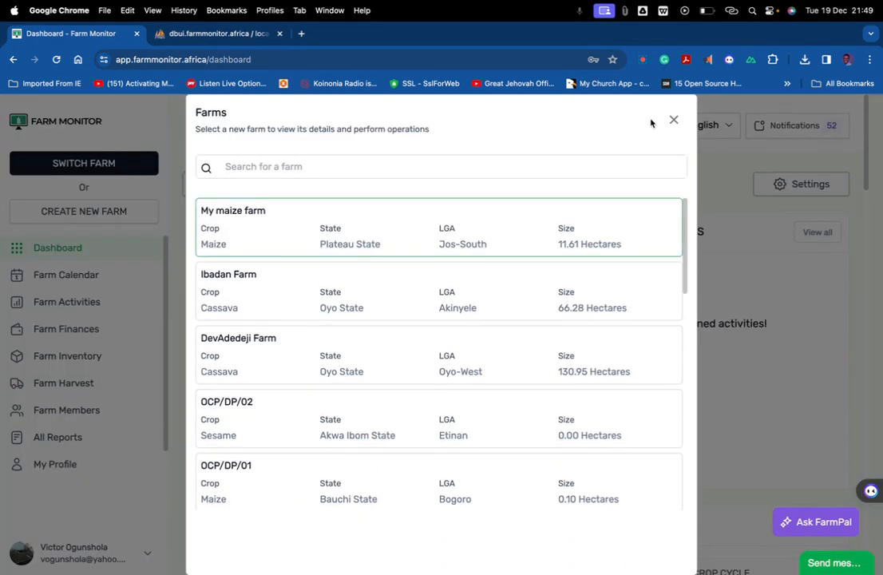
click(233, 210)
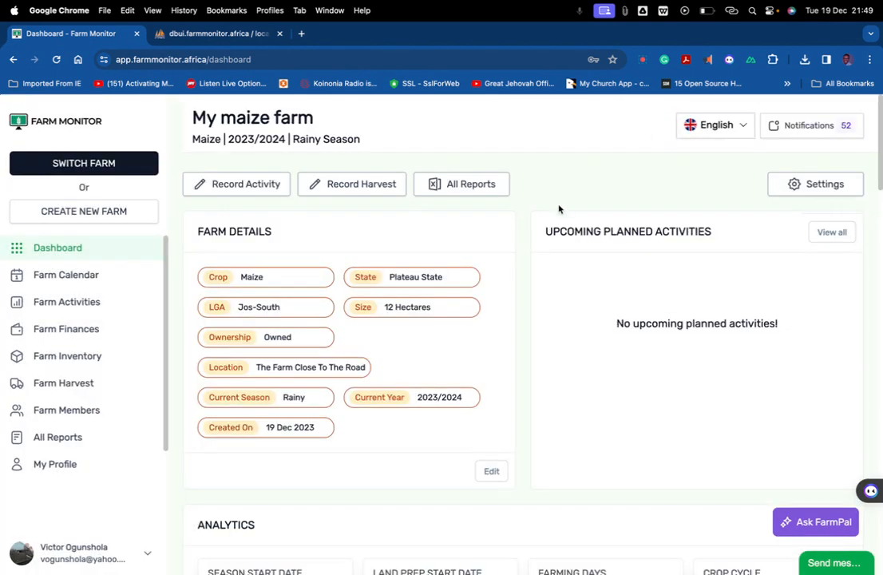
mouse_move(519, 243)
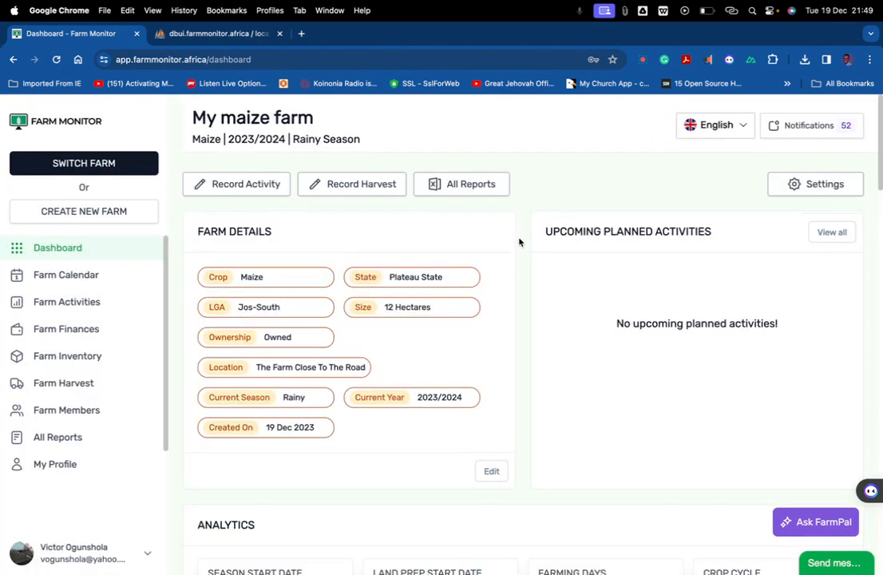
mouse_move(521, 224)
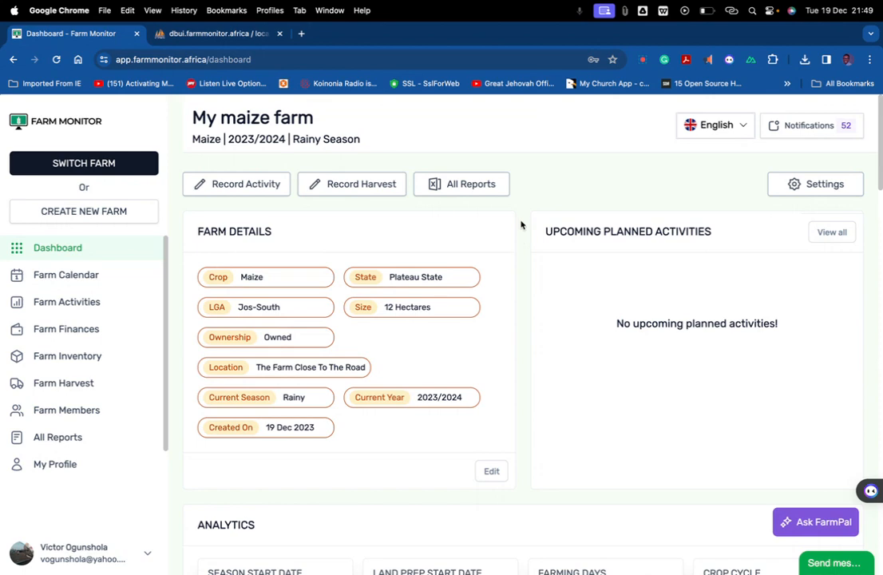
mouse_move(765, 188)
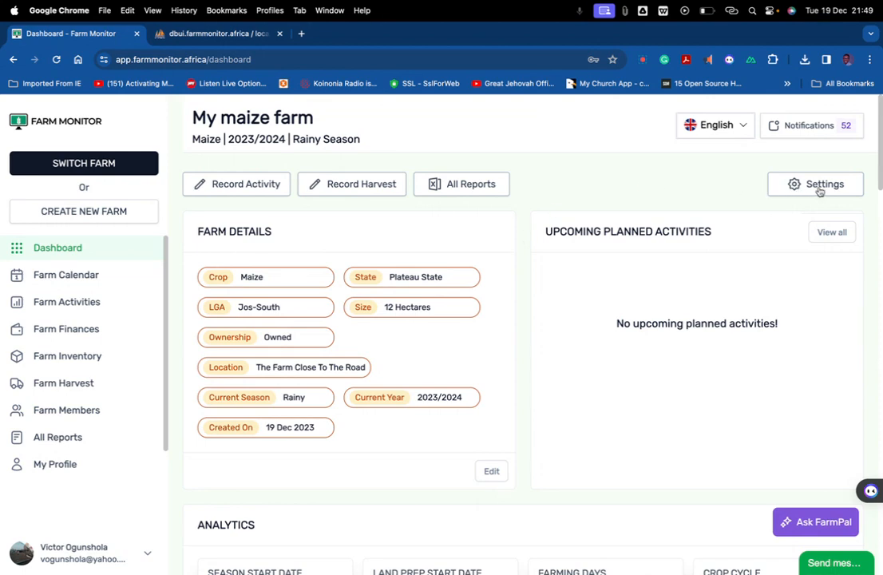
Go to My maize farm's Transfer Farm settings and expand the Farmer list.
click(814, 183)
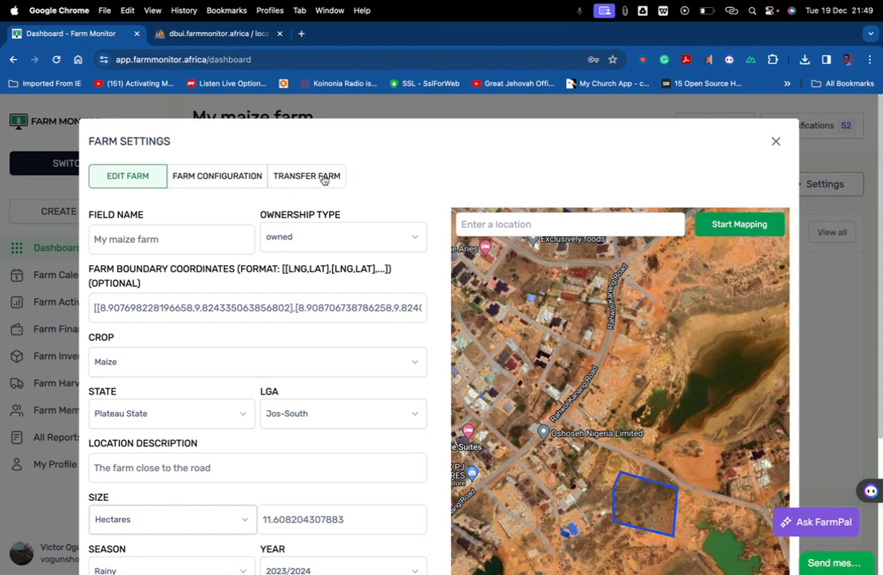
click(307, 176)
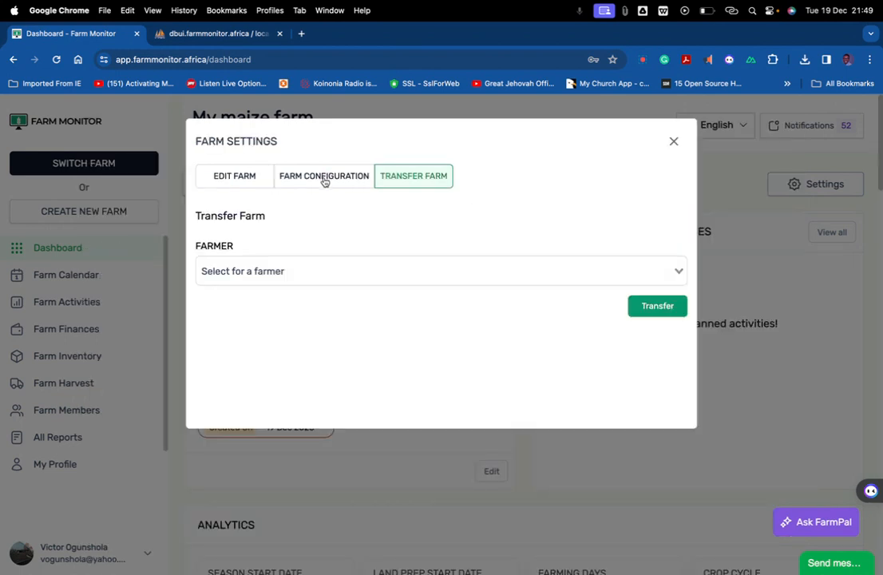
mouse_move(344, 258)
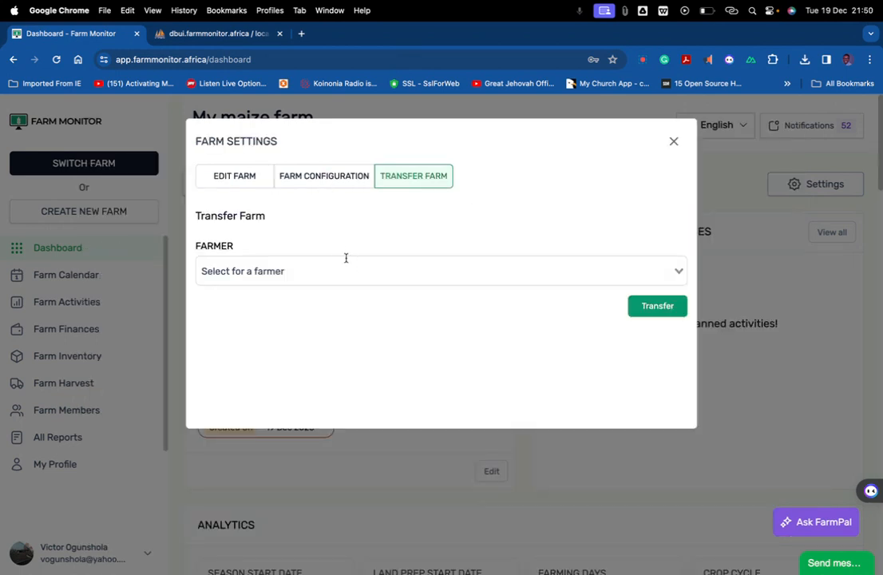
click(440, 272)
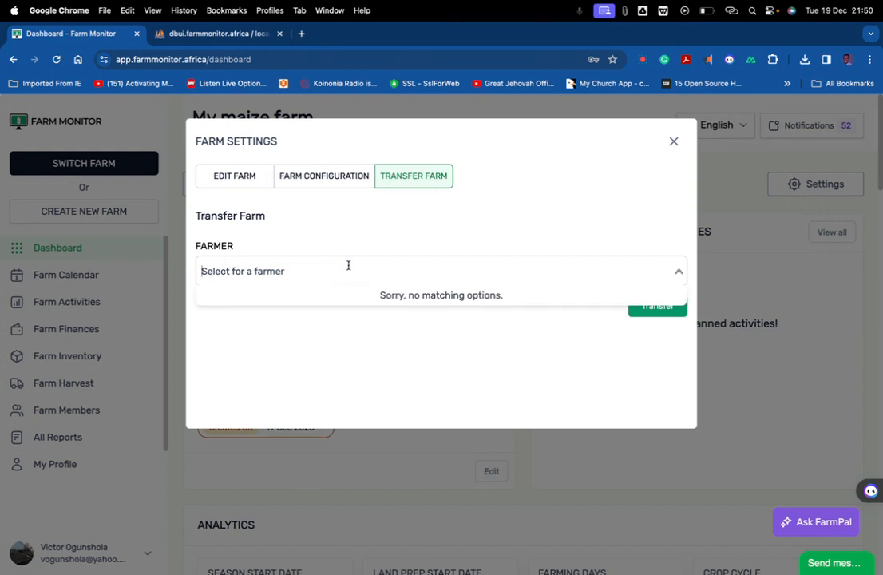
text(victor)
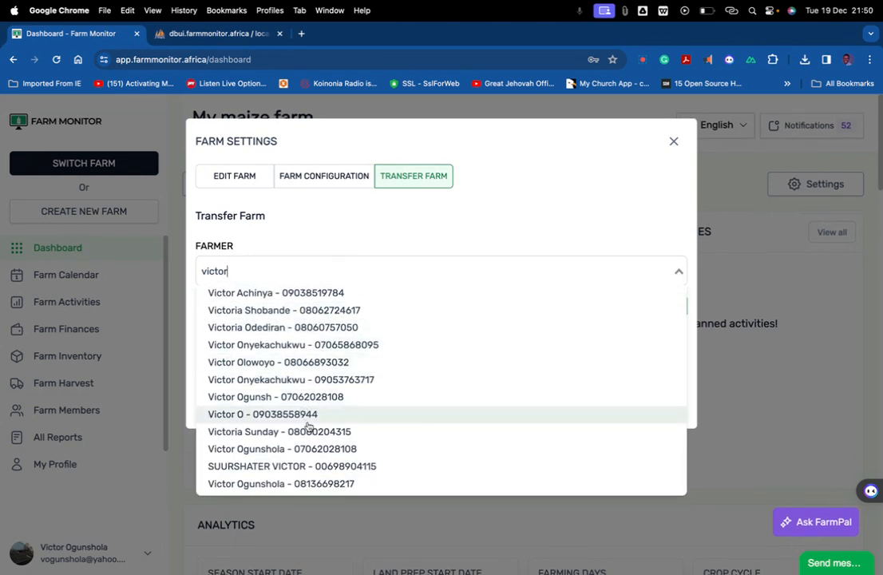
mouse_move(302, 457)
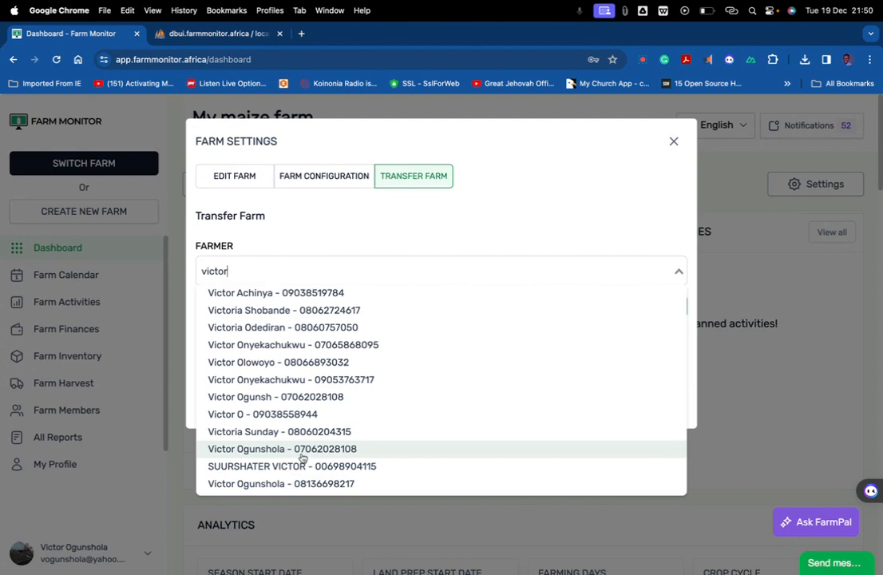
click(283, 447)
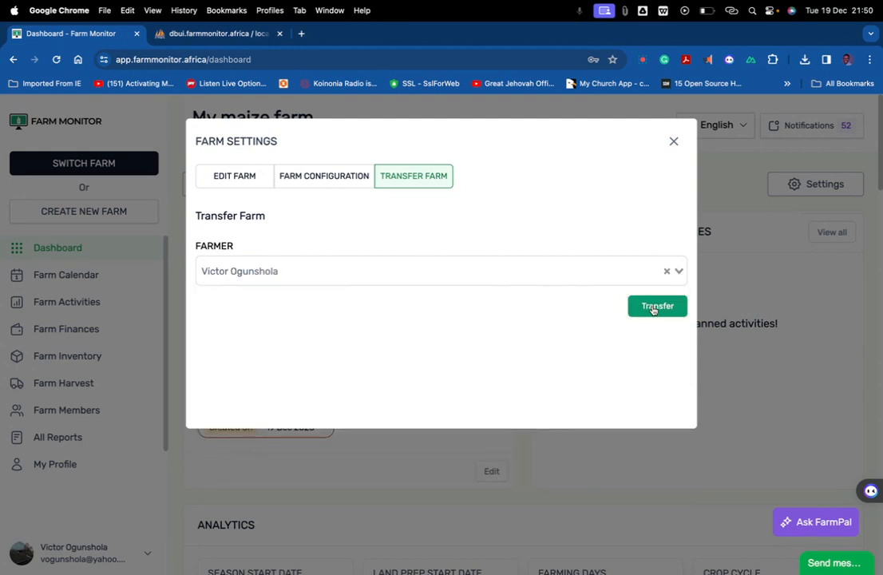
click(656, 306)
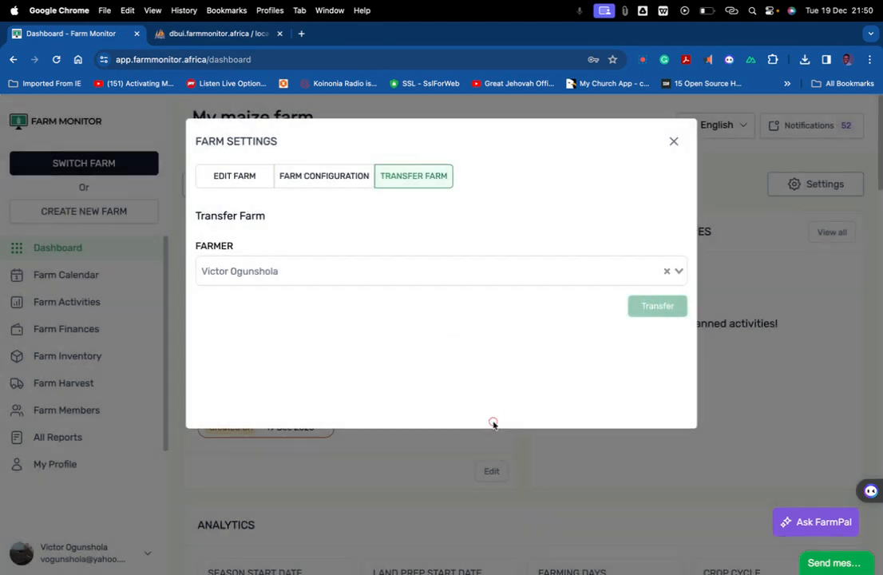
click(656, 306)
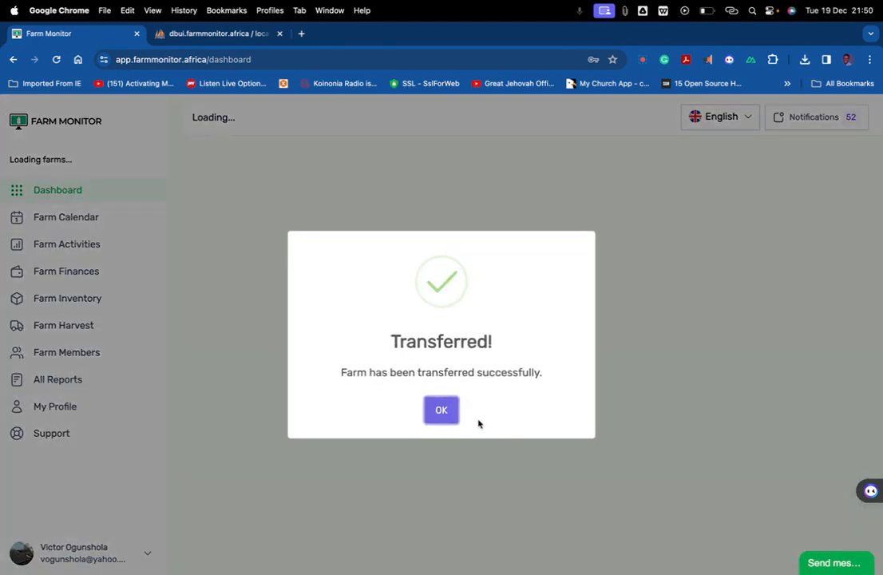
click(440, 409)
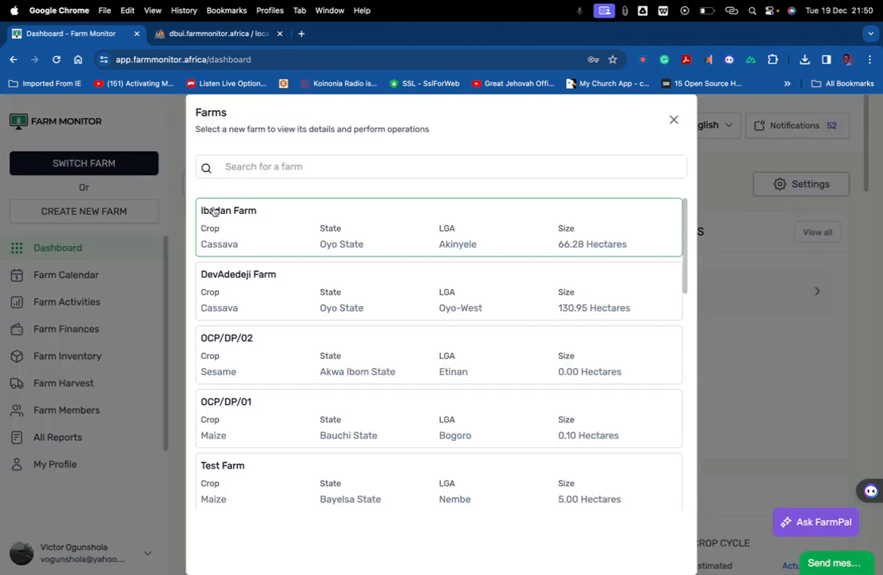
Select Ibadan Farm from the farm list to load its dashboard.
click(229, 210)
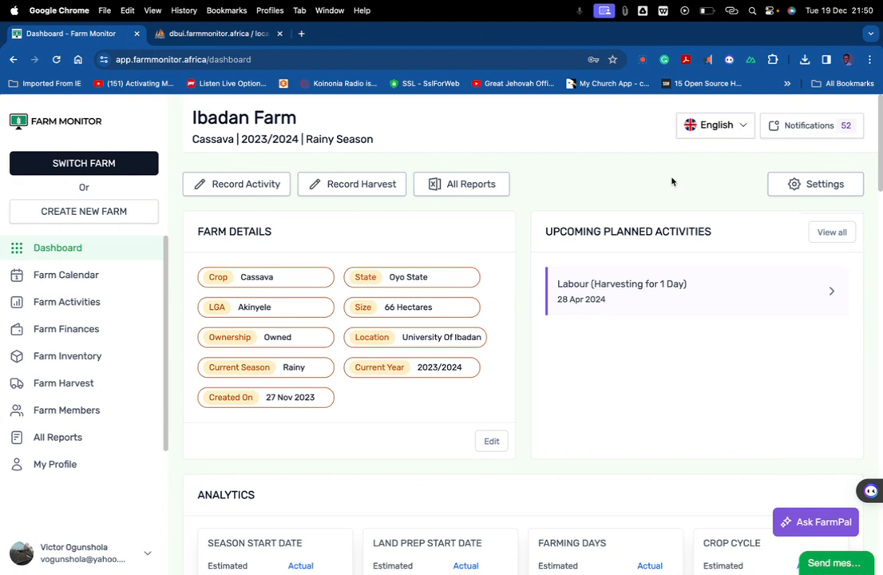
mouse_move(651, 104)
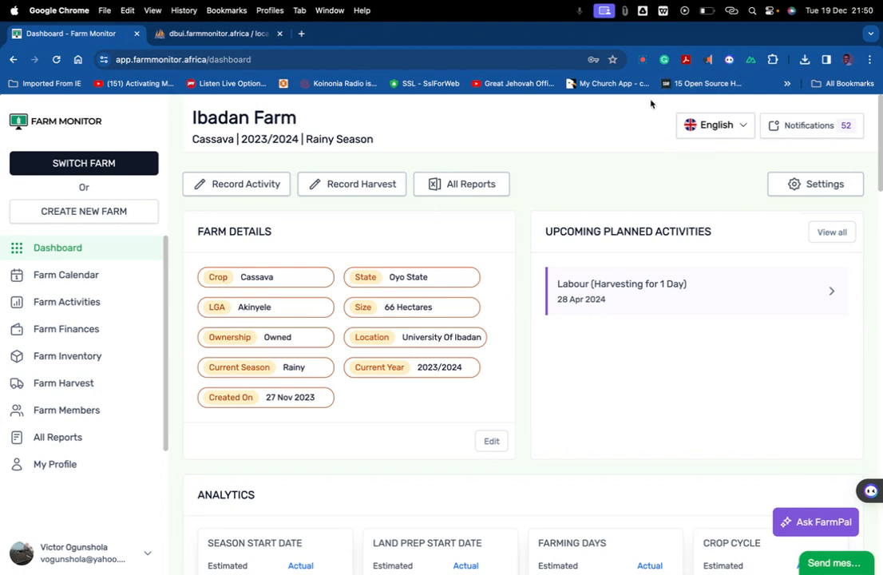